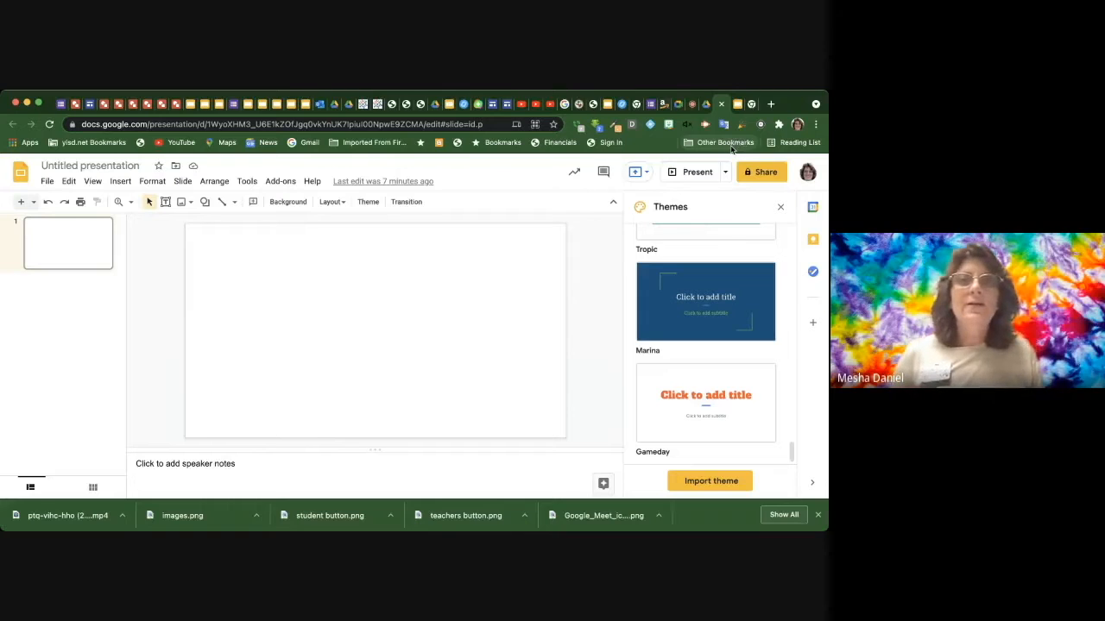
mouse_move(721, 151)
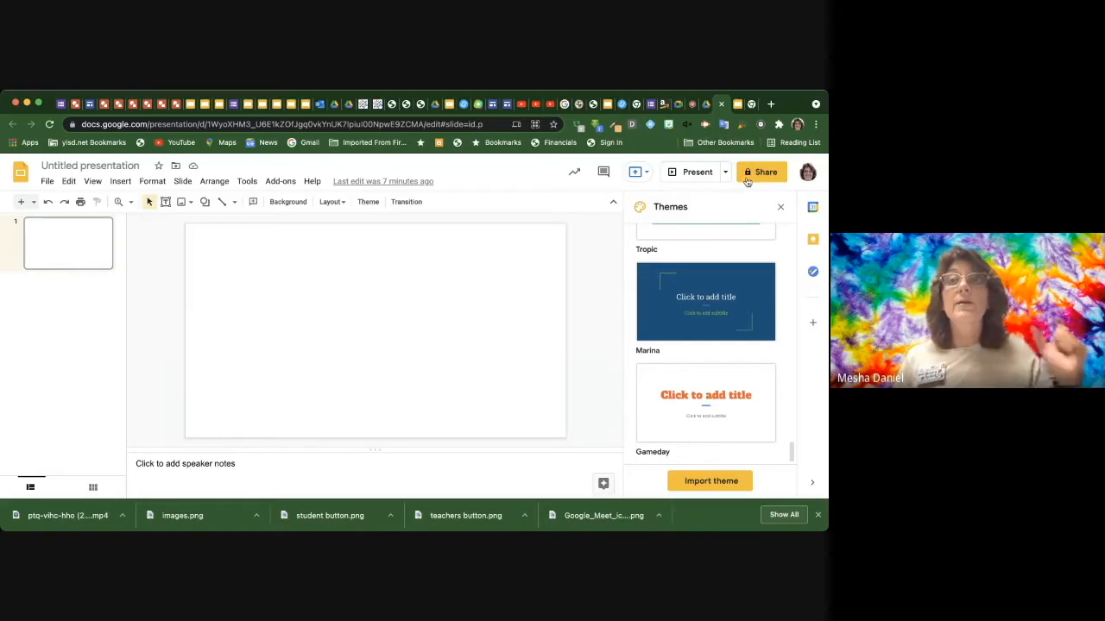
mouse_move(763, 171)
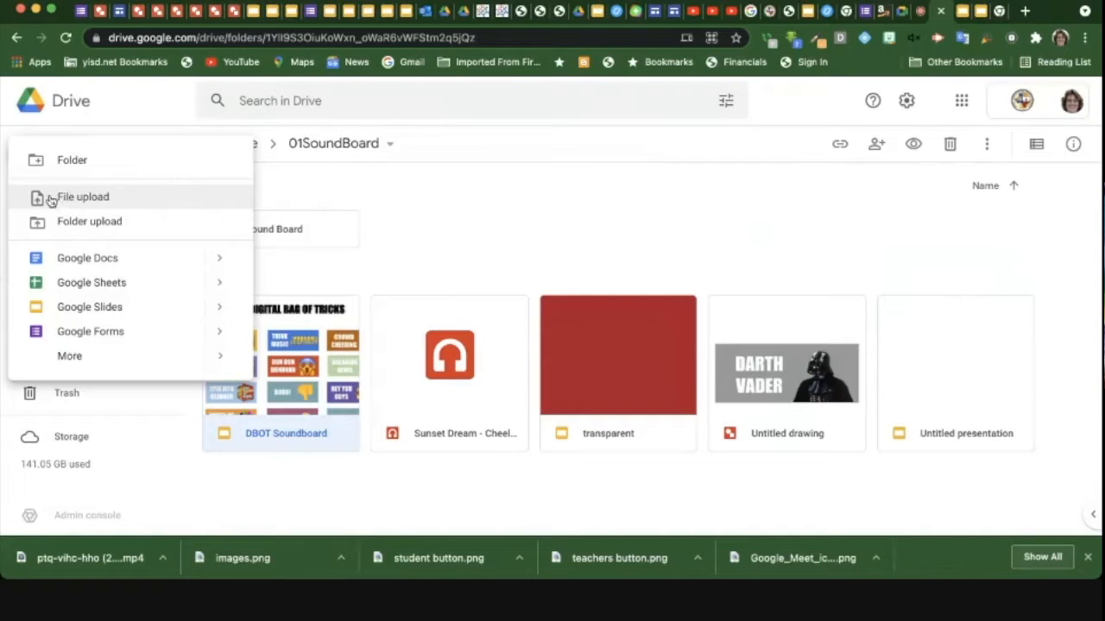
mouse_move(169, 215)
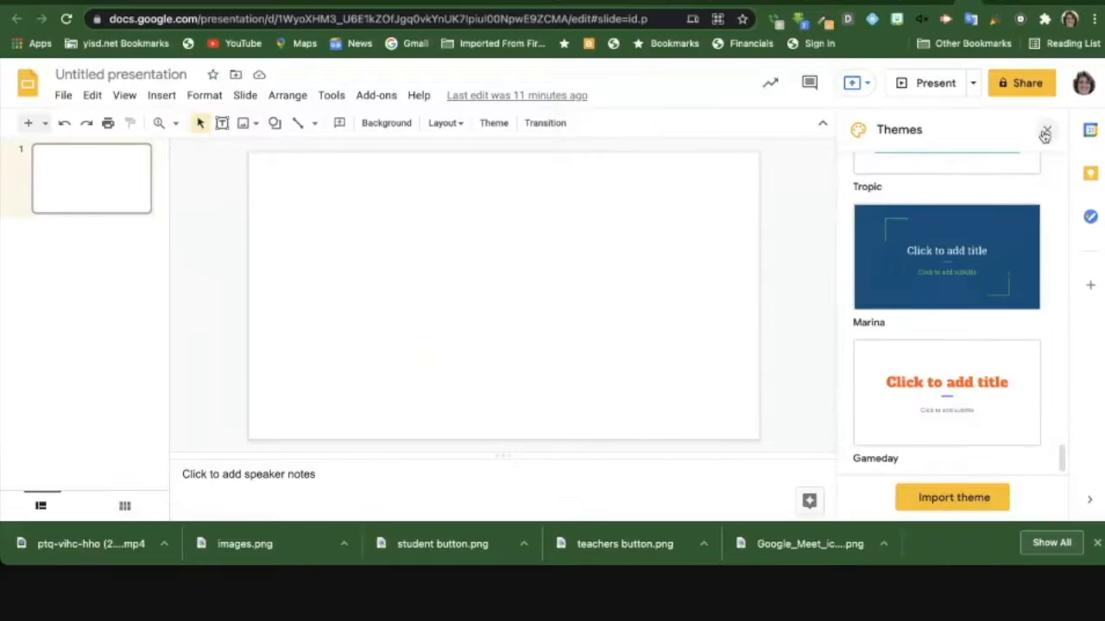
Close the Themes panel and open the Drive audio picker, scrolling to darth.mp3
click(1045, 134)
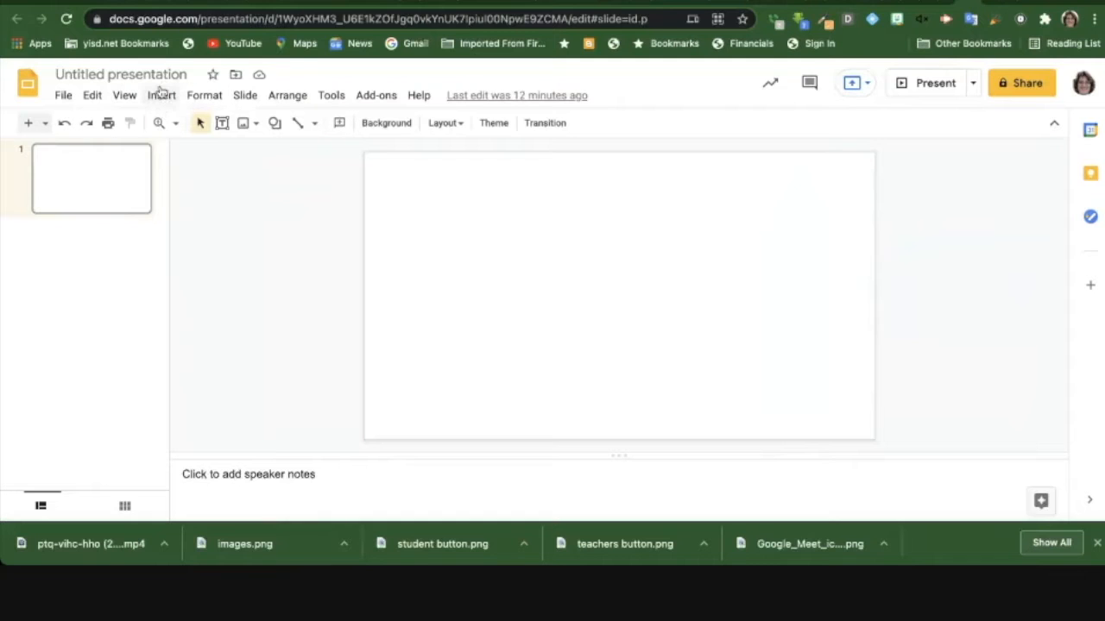
click(160, 95)
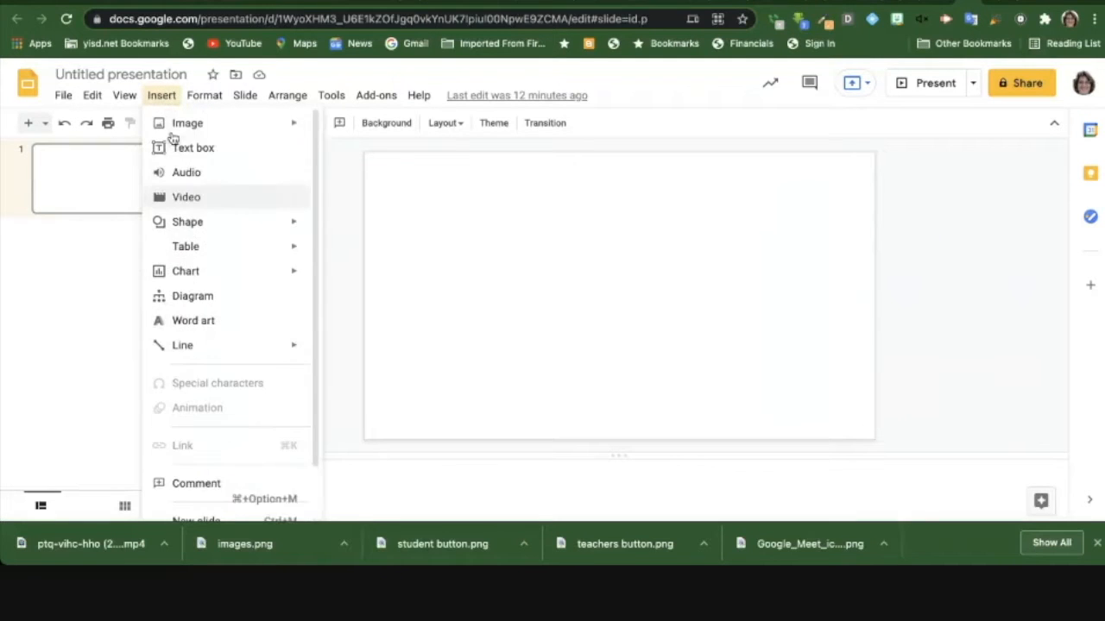
mouse_move(186, 172)
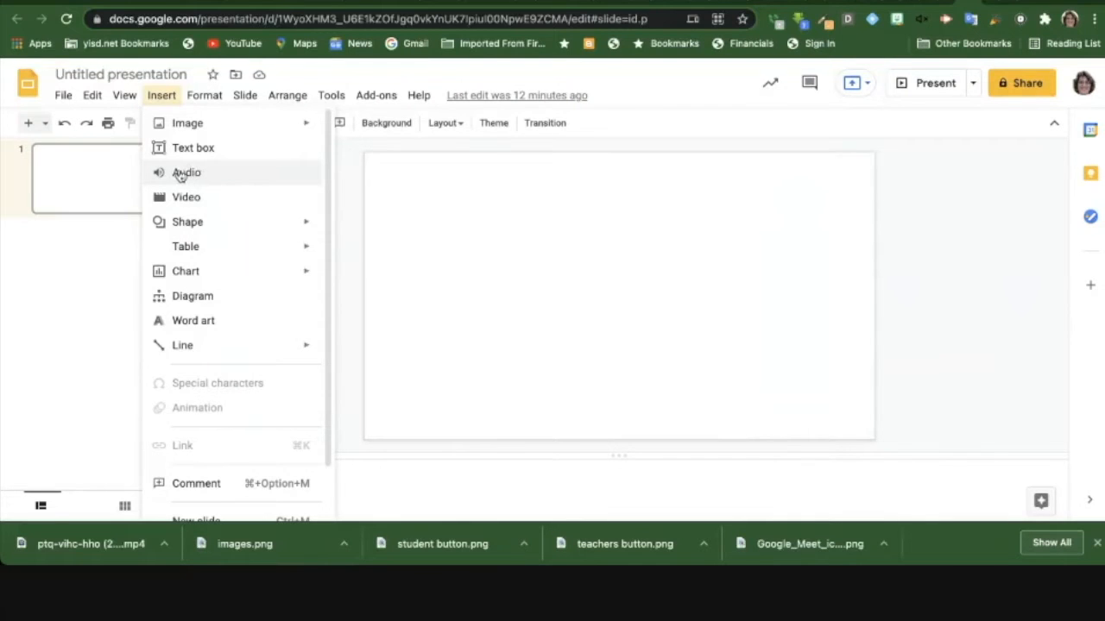
click(186, 173)
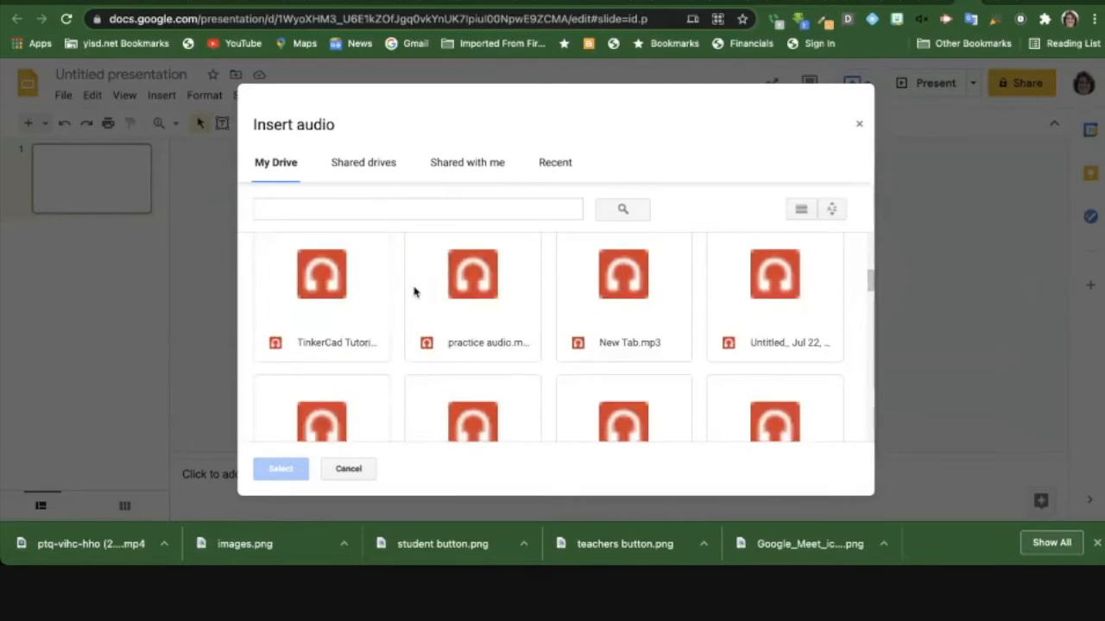
scroll(down, 3)
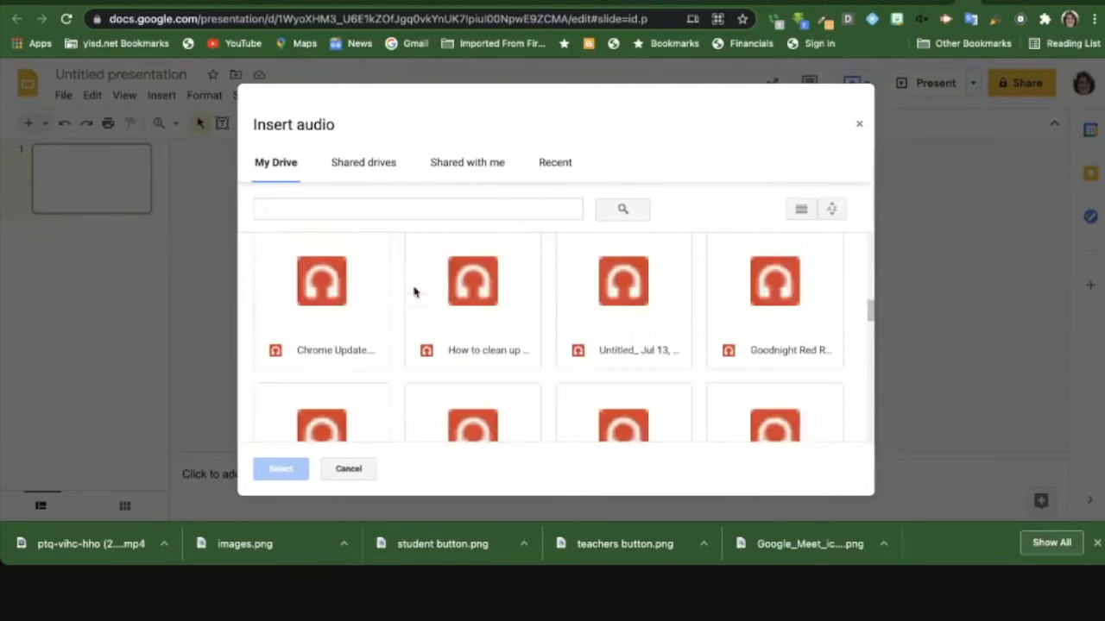
scroll(down, 3)
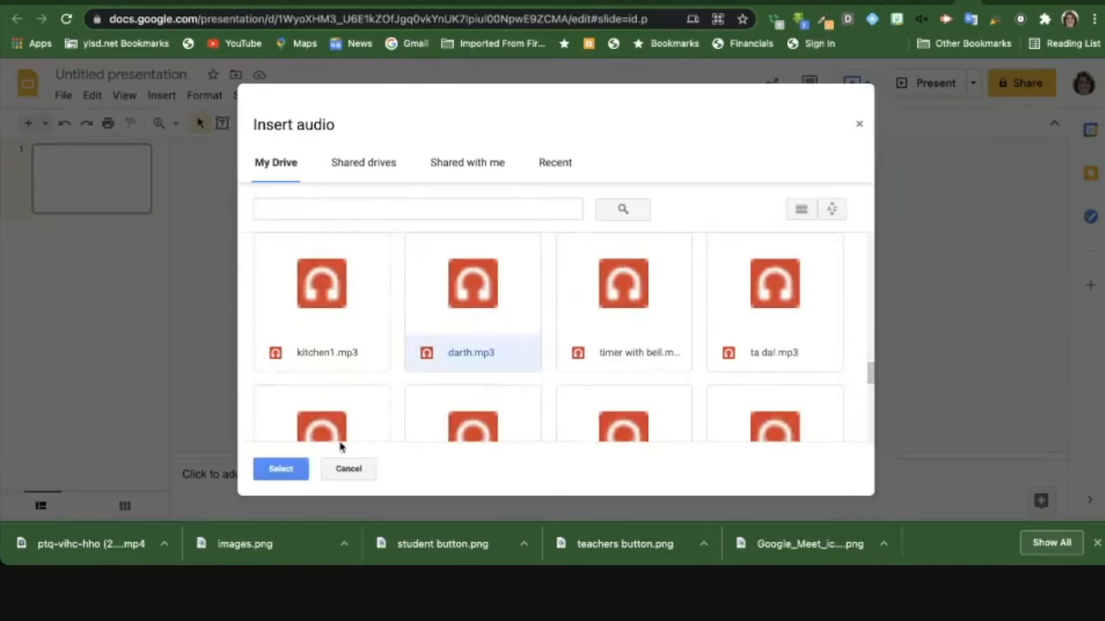
Insert darth.mp3 onto the blank slide as a 5-second audio clip
click(279, 469)
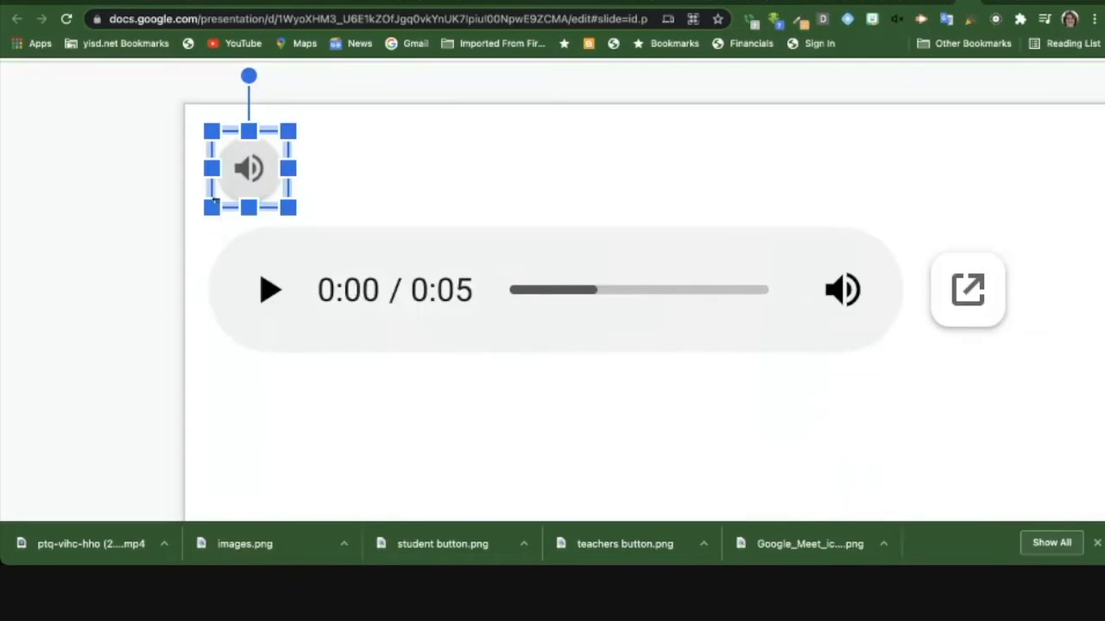
mouse_move(244, 187)
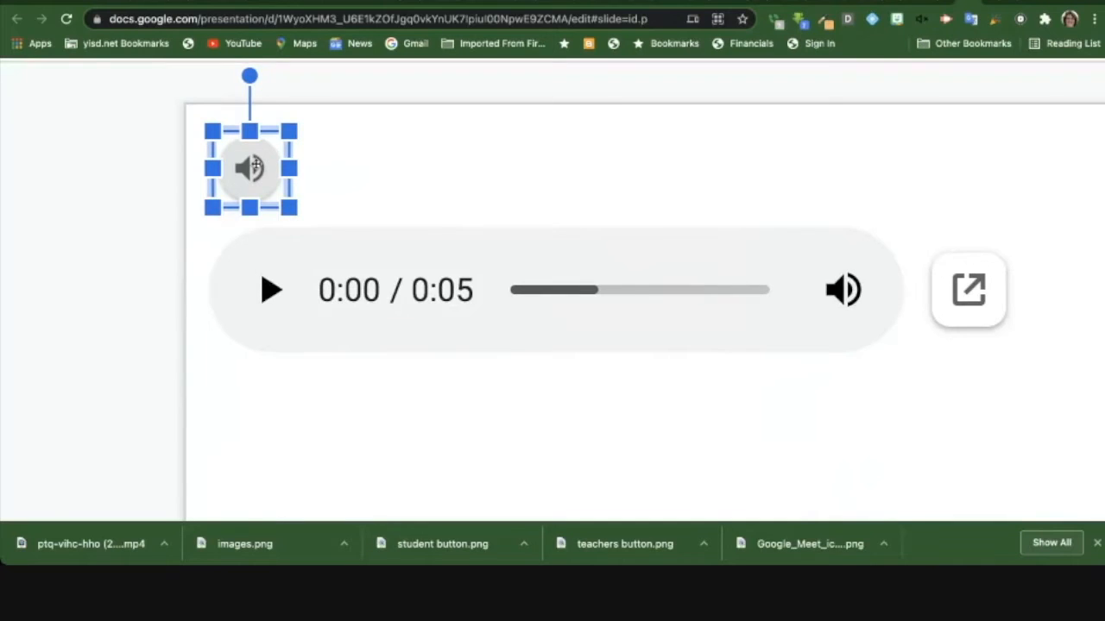
mouse_move(315, 205)
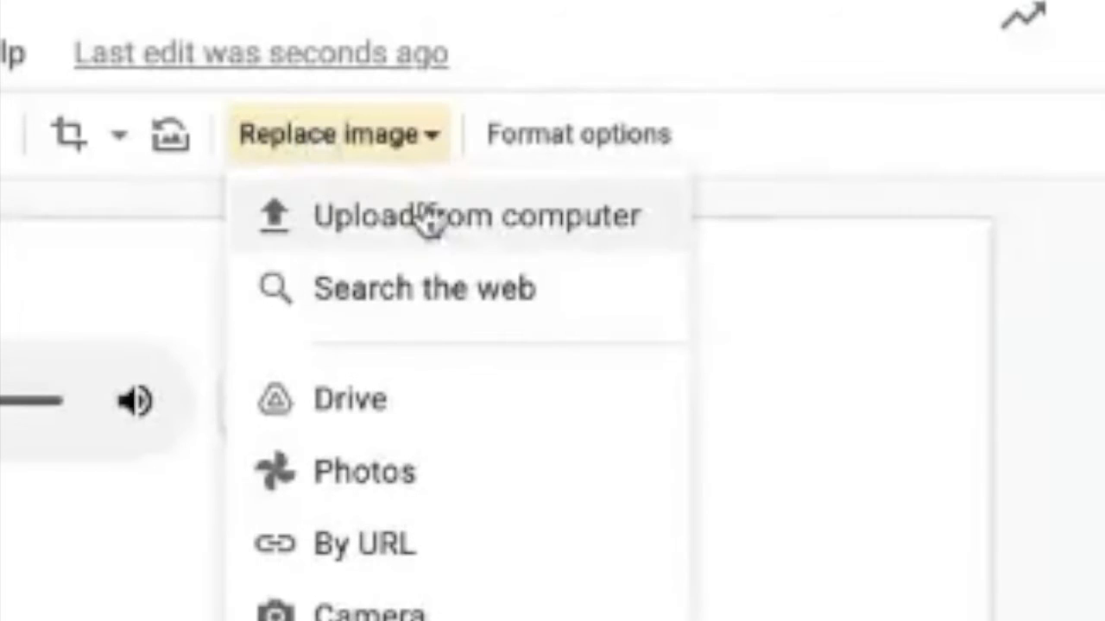
mouse_move(440, 289)
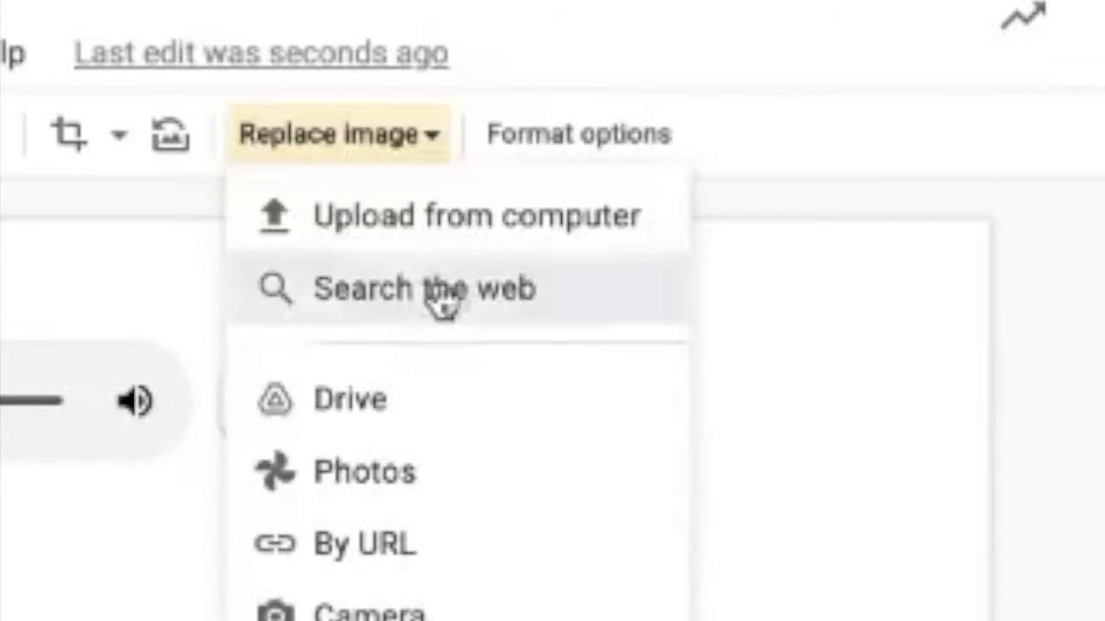
Replace the audio icon with the first 'darth vader' web image search result
click(423, 289)
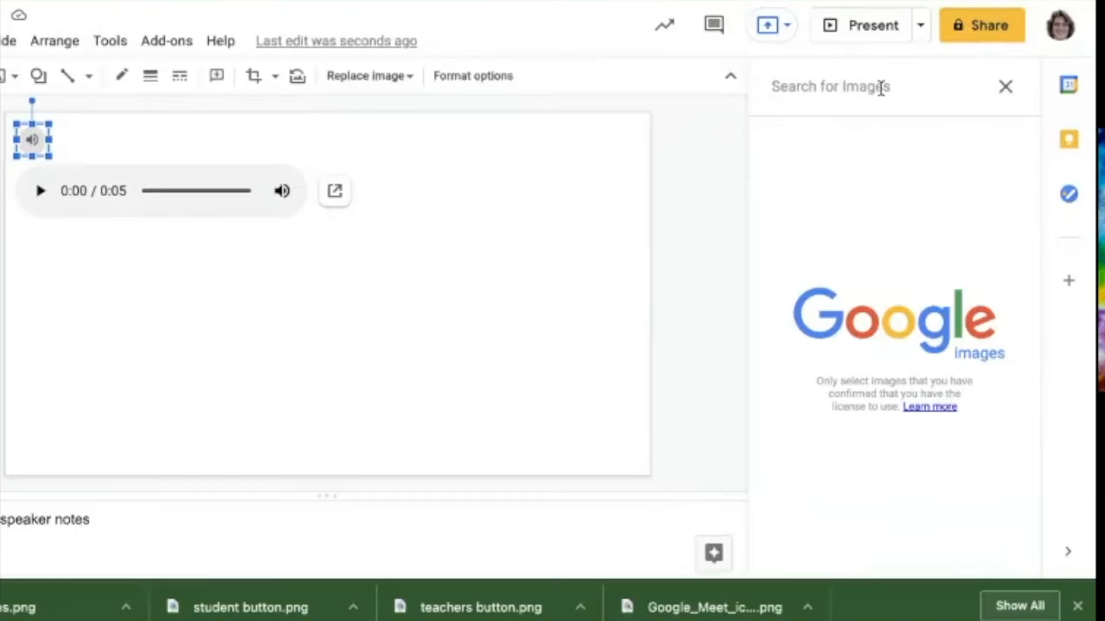
text(darth v)
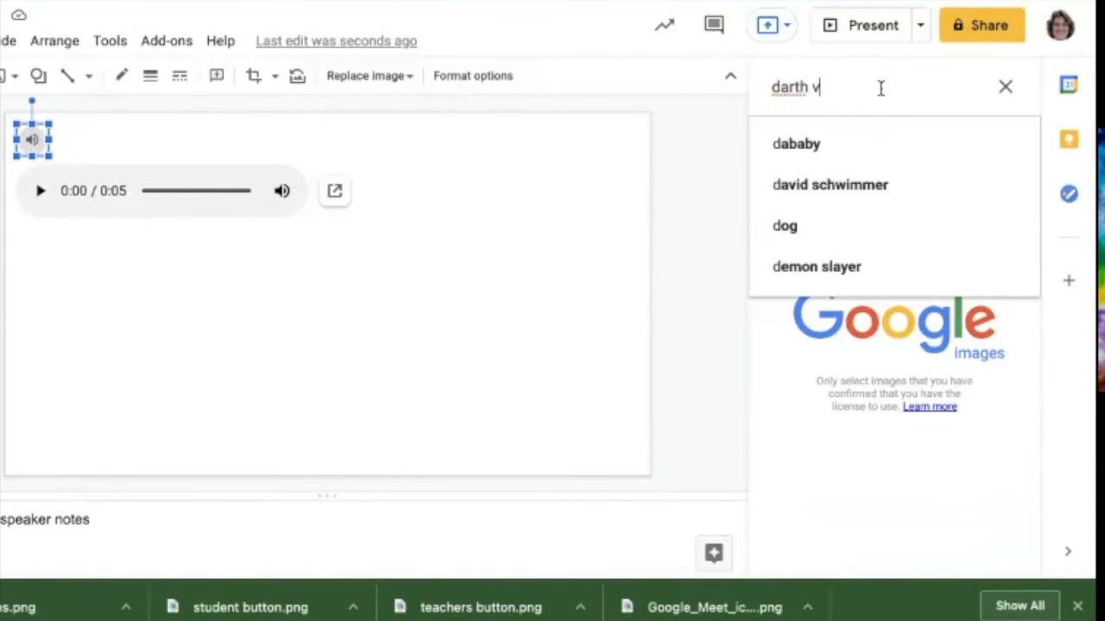
text(ader)
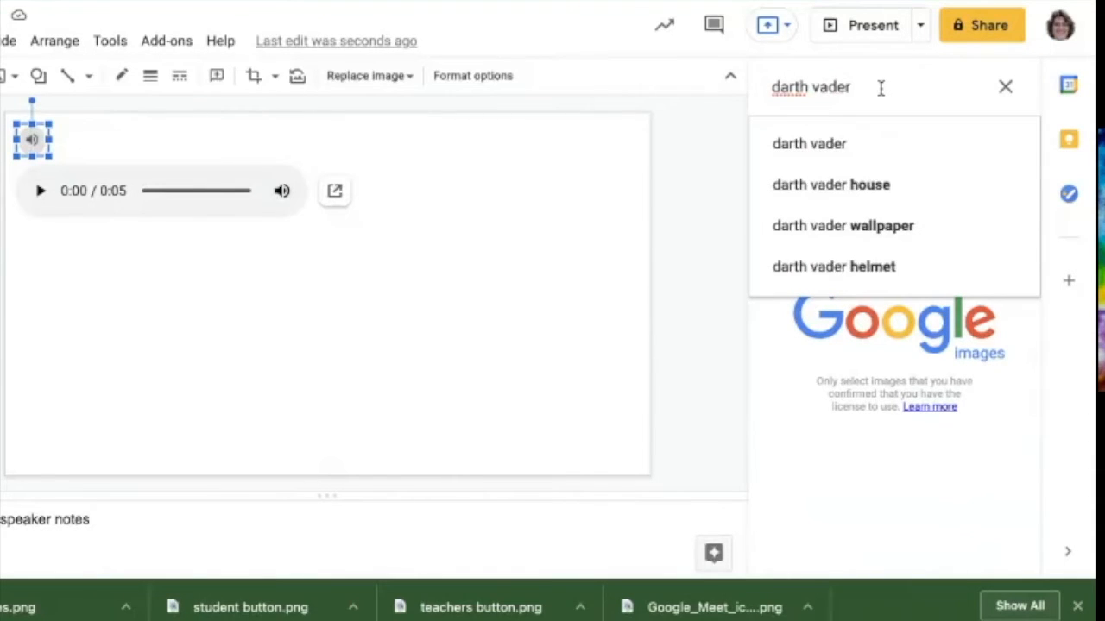
click(809, 143)
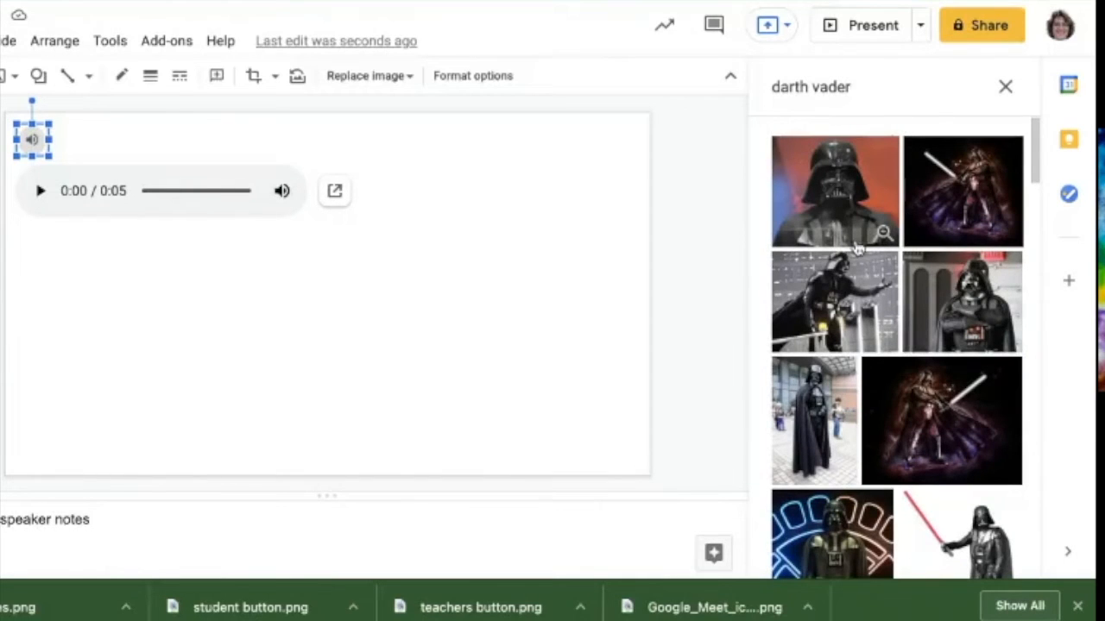
click(834, 191)
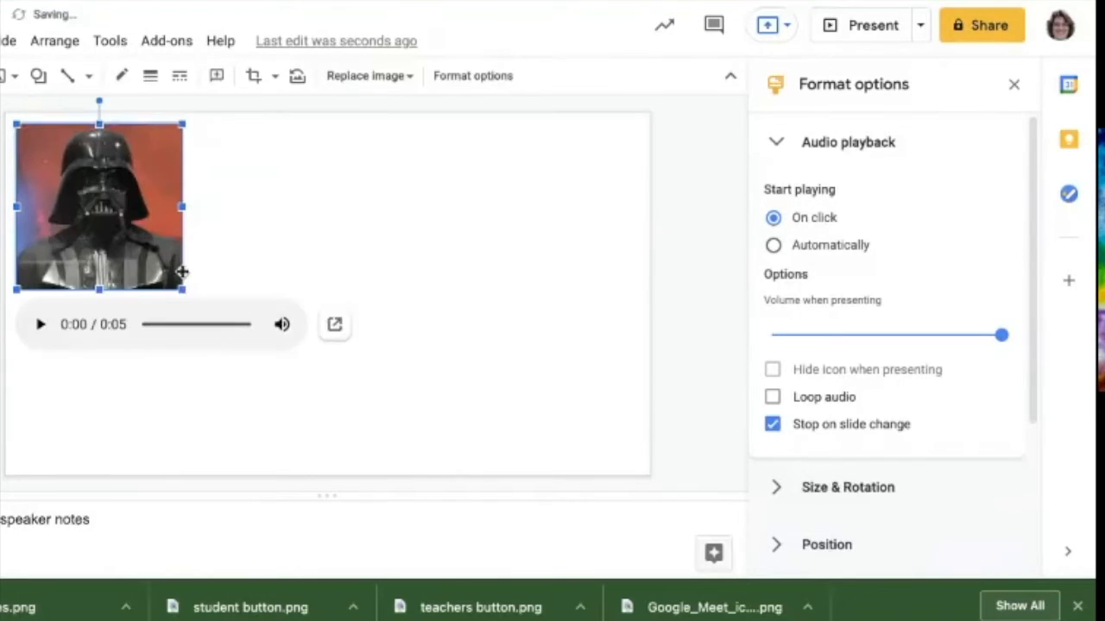
mouse_move(164, 218)
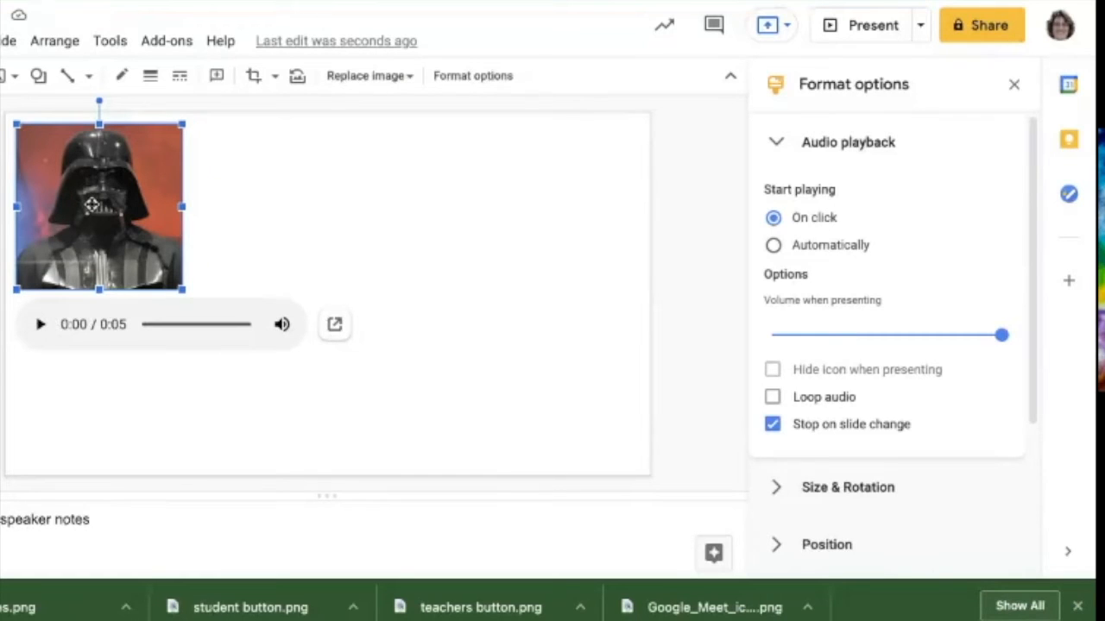
mouse_move(43, 303)
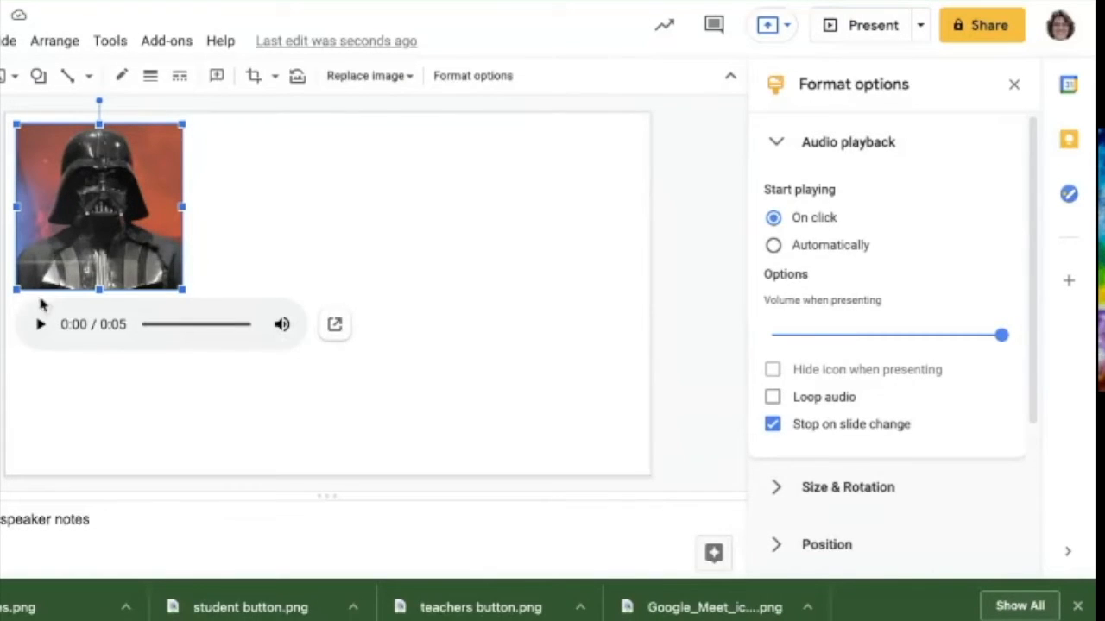
click(40, 324)
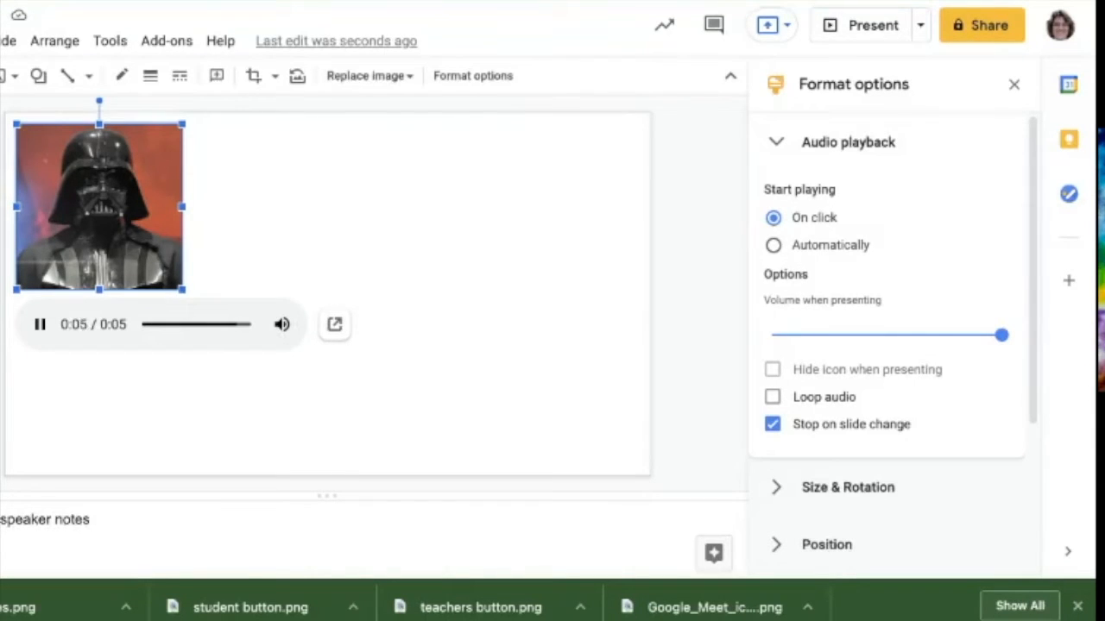
click(39, 323)
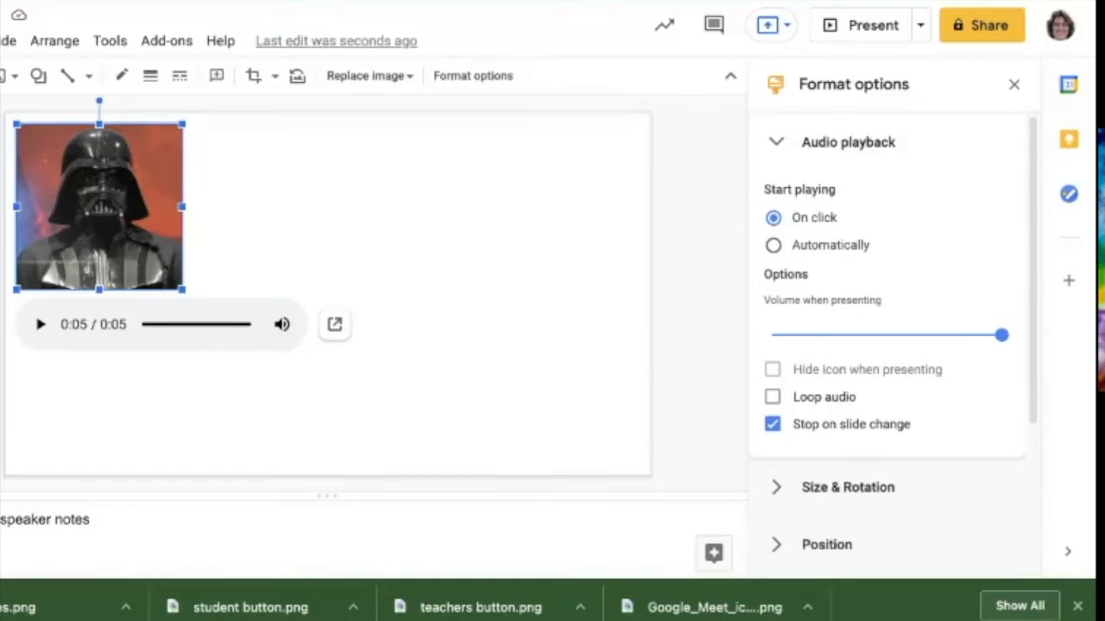
mouse_move(320, 204)
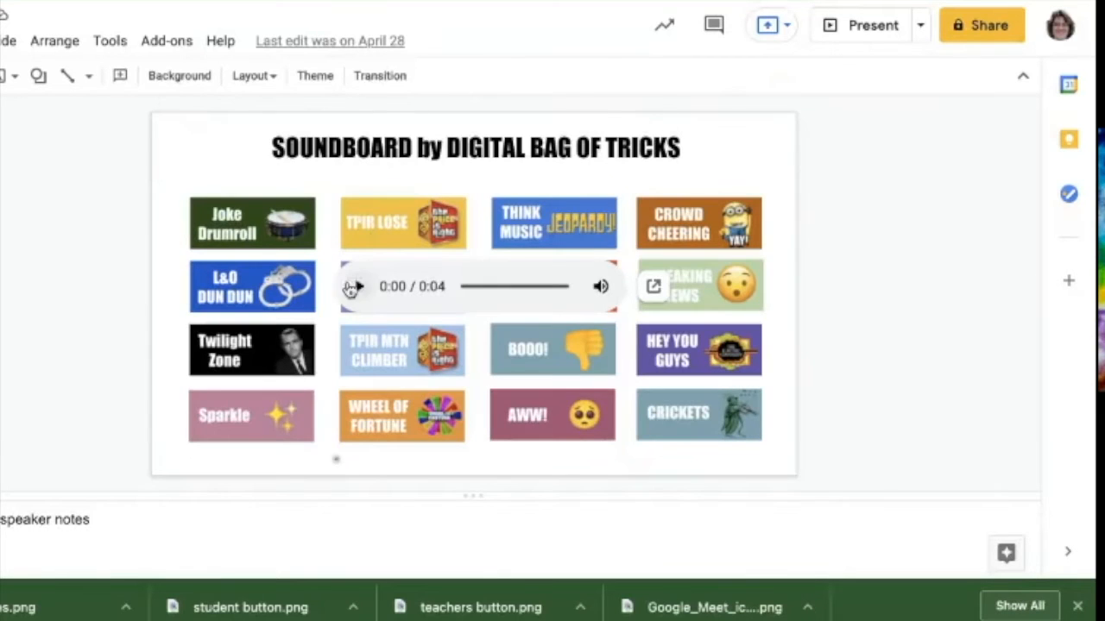
click(402, 223)
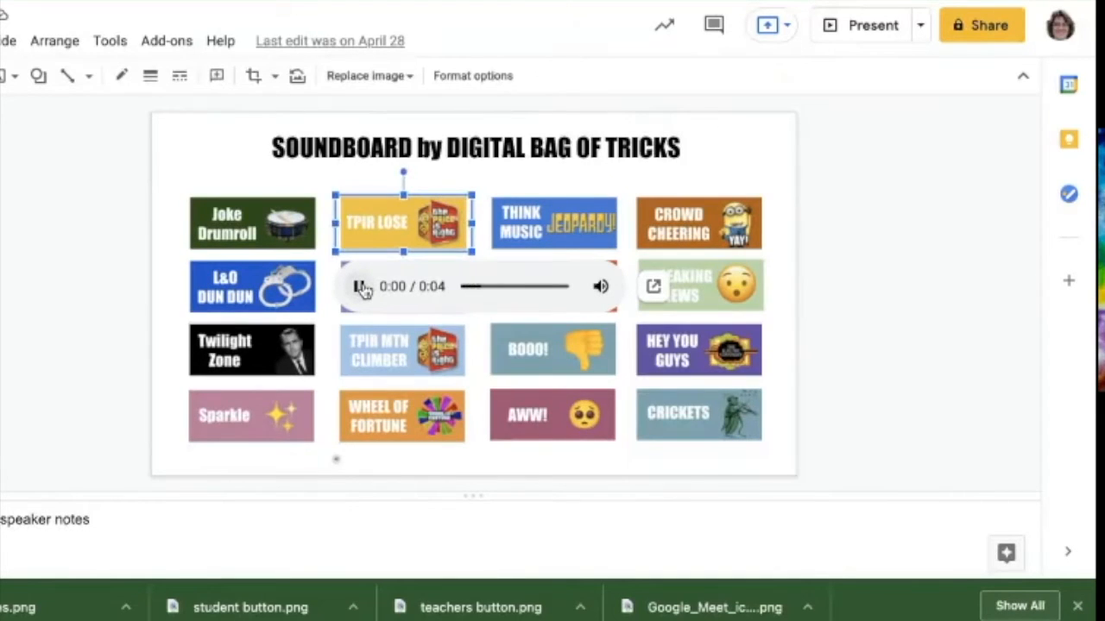
click(360, 286)
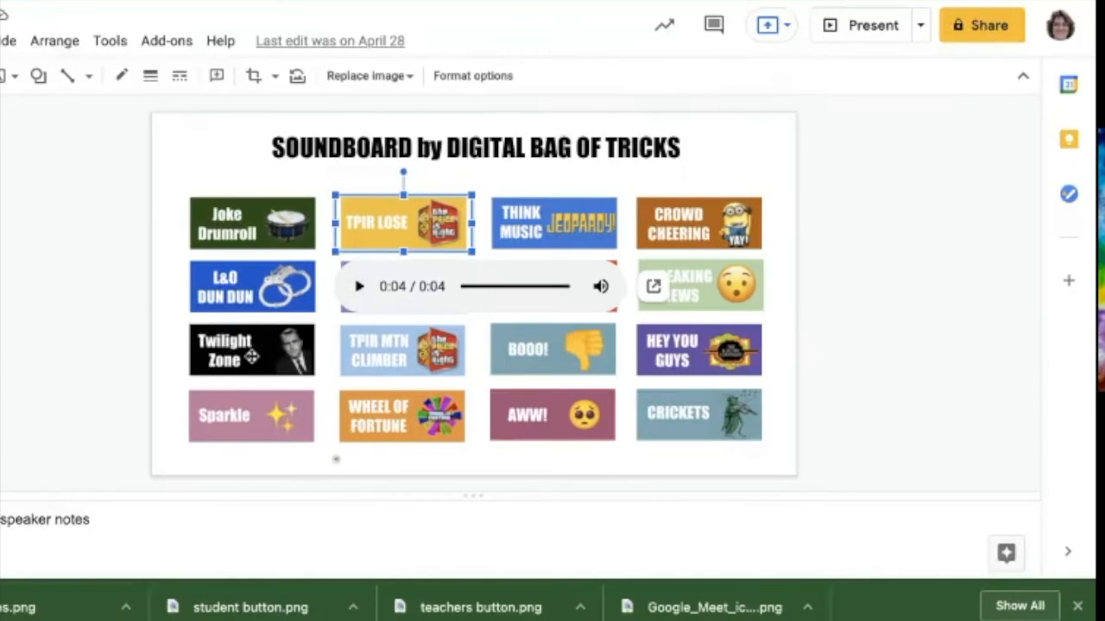
click(251, 285)
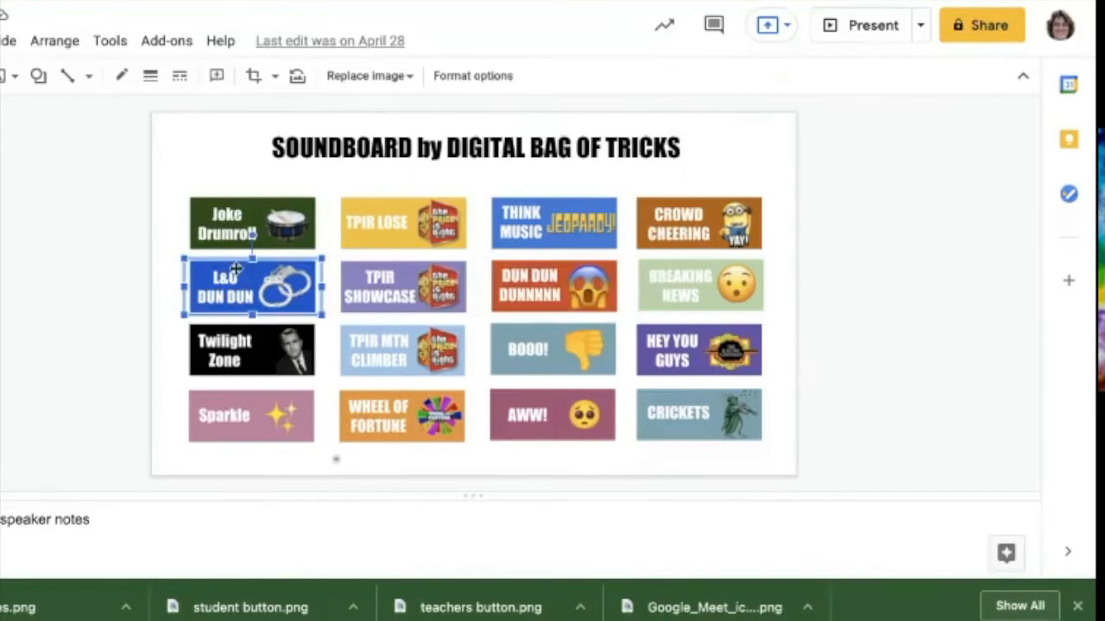
click(252, 287)
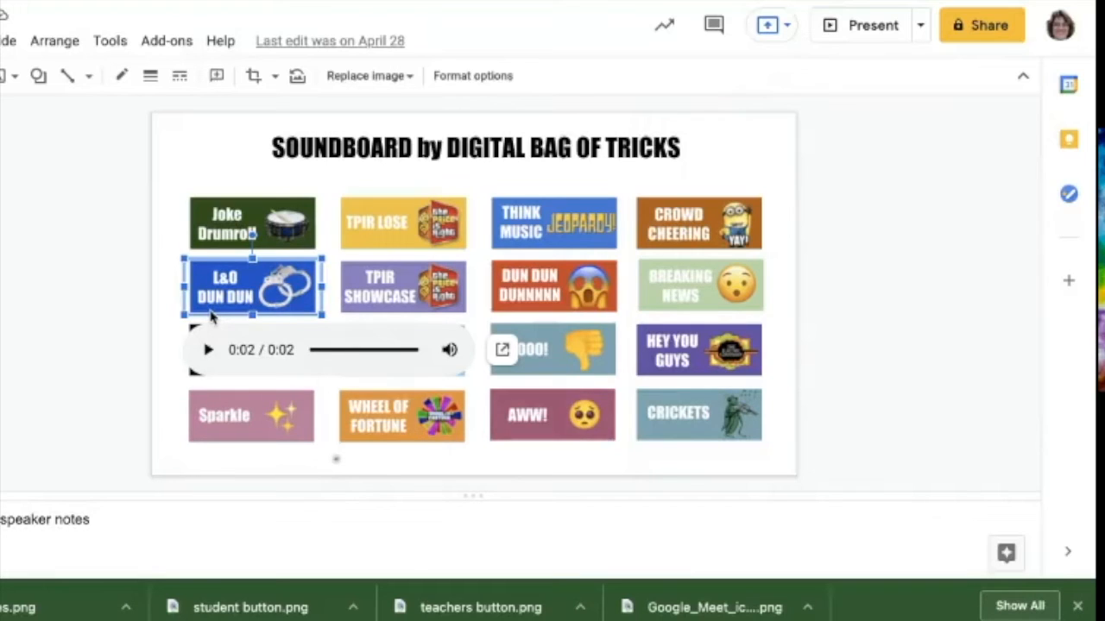
mouse_move(409, 321)
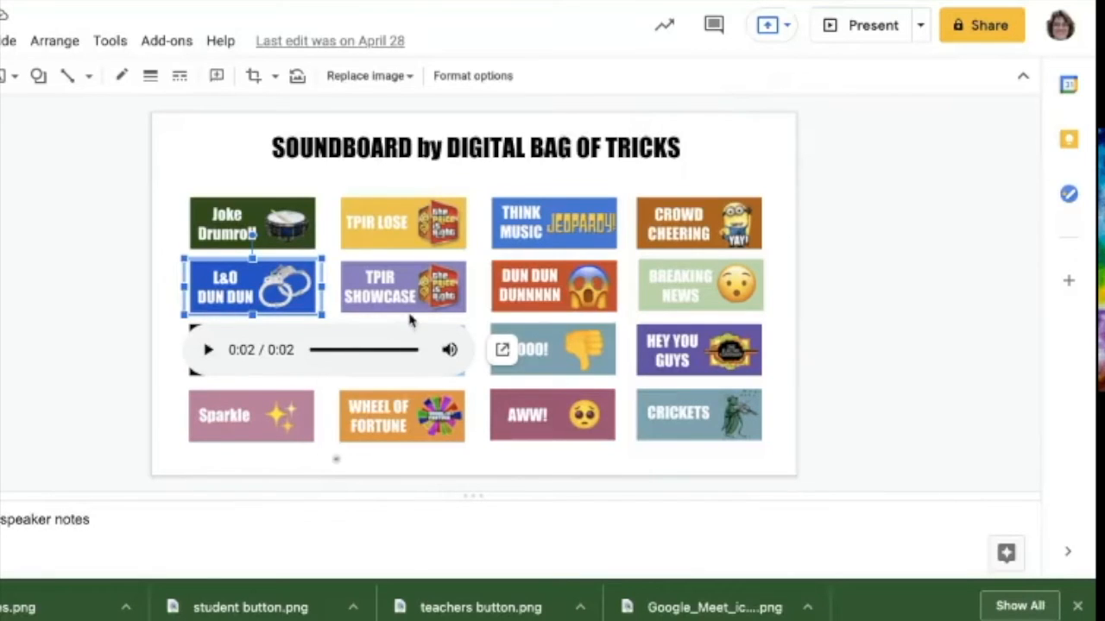
mouse_move(466, 263)
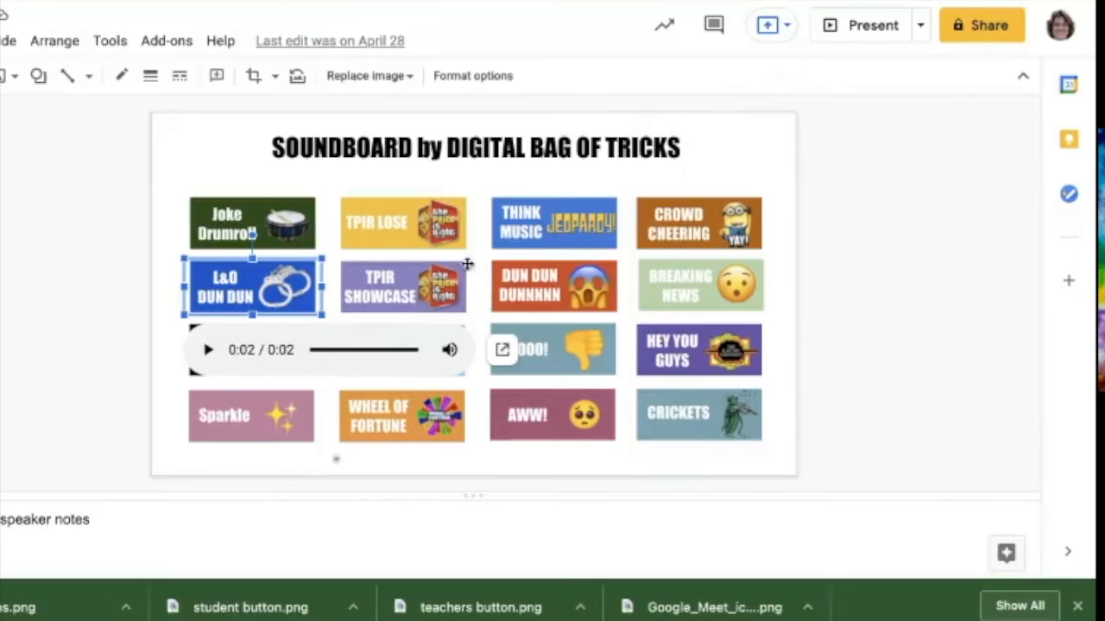
mouse_move(466, 263)
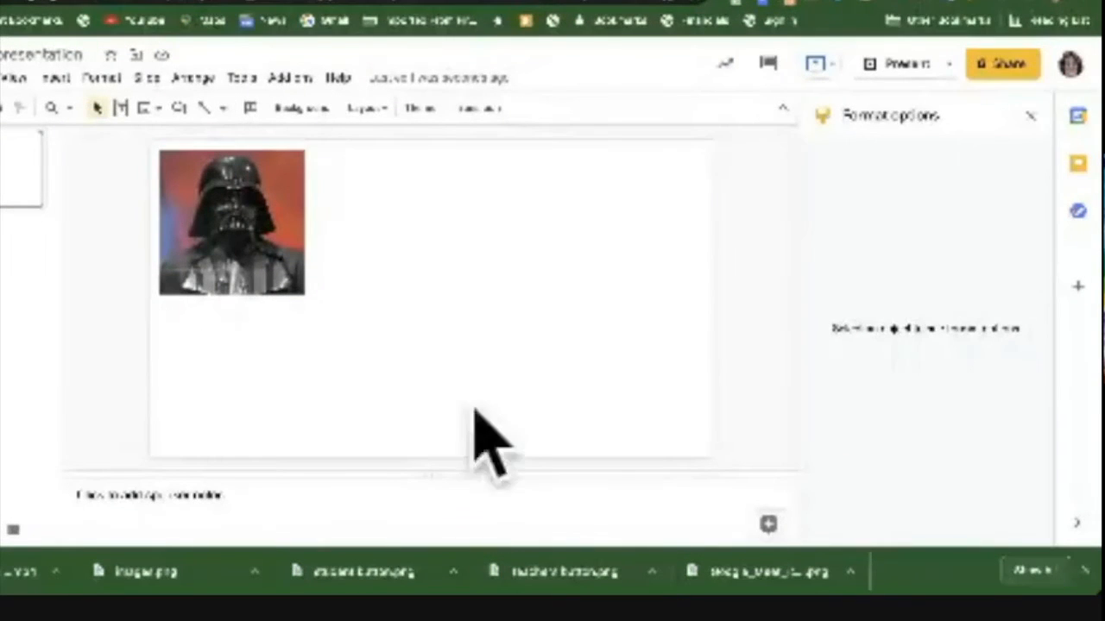
Insert ta da!.mp3 from My Drive onto the Darth Vader slide
click(54, 76)
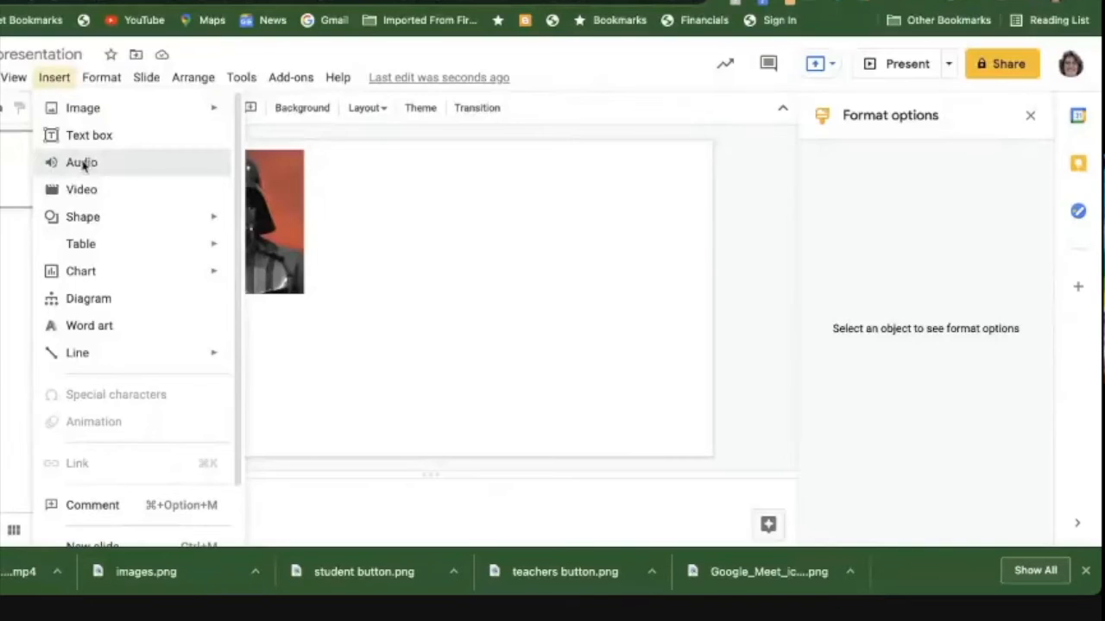
click(81, 163)
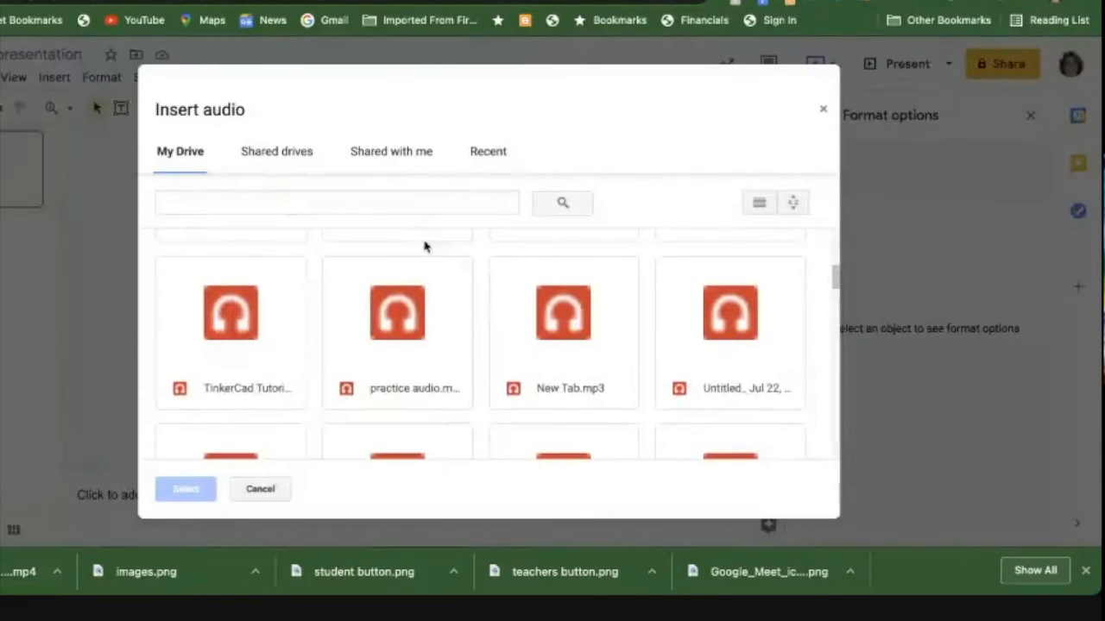
scroll(down, 3)
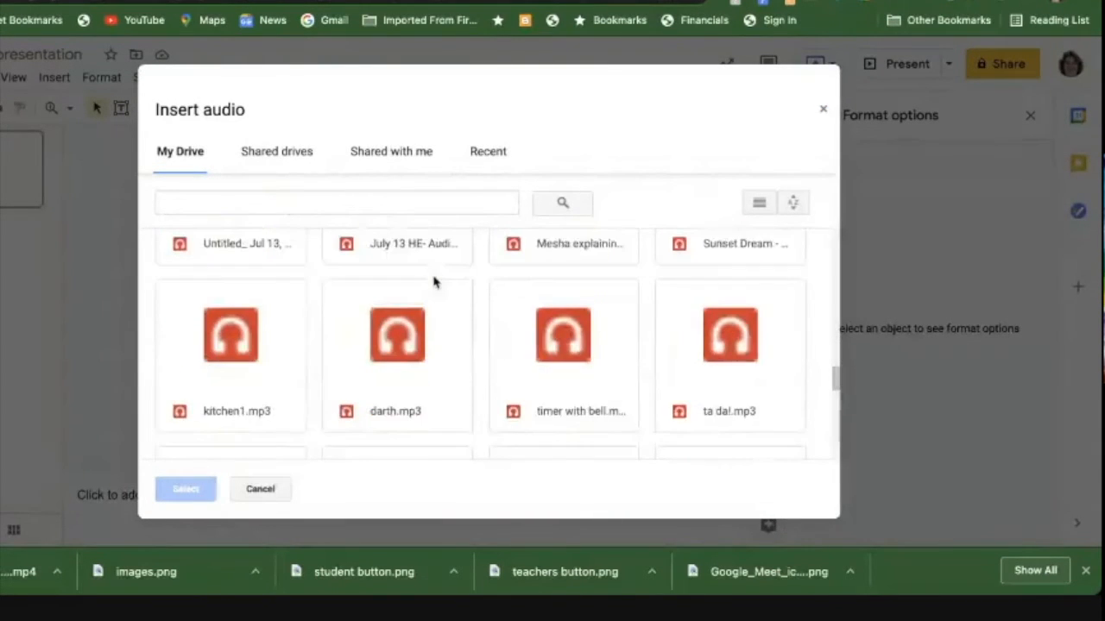
scroll(down, 3)
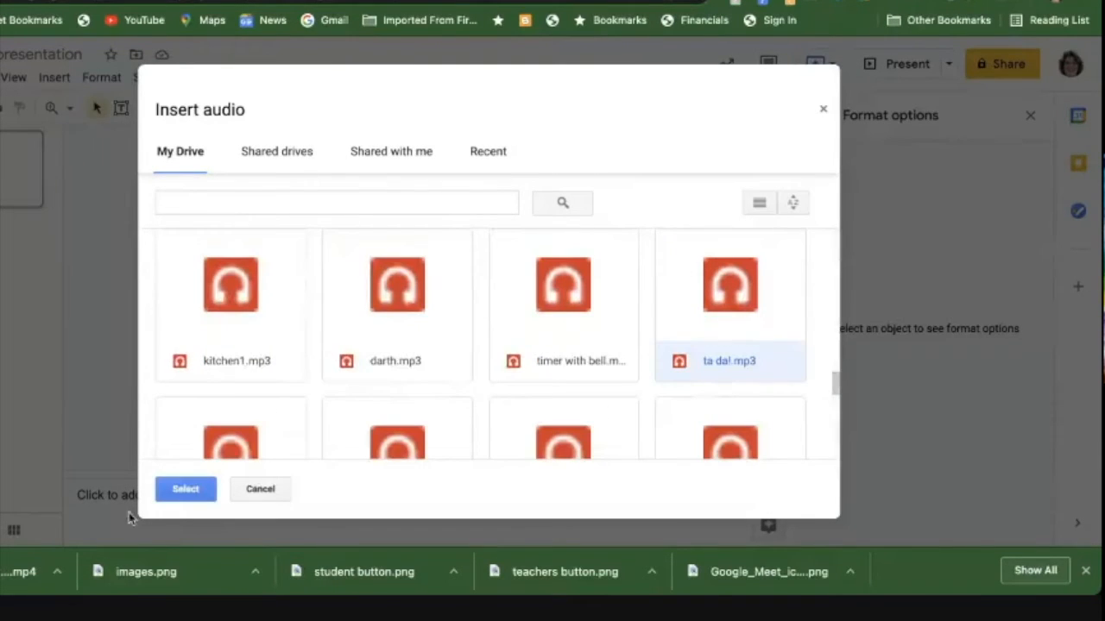
click(185, 488)
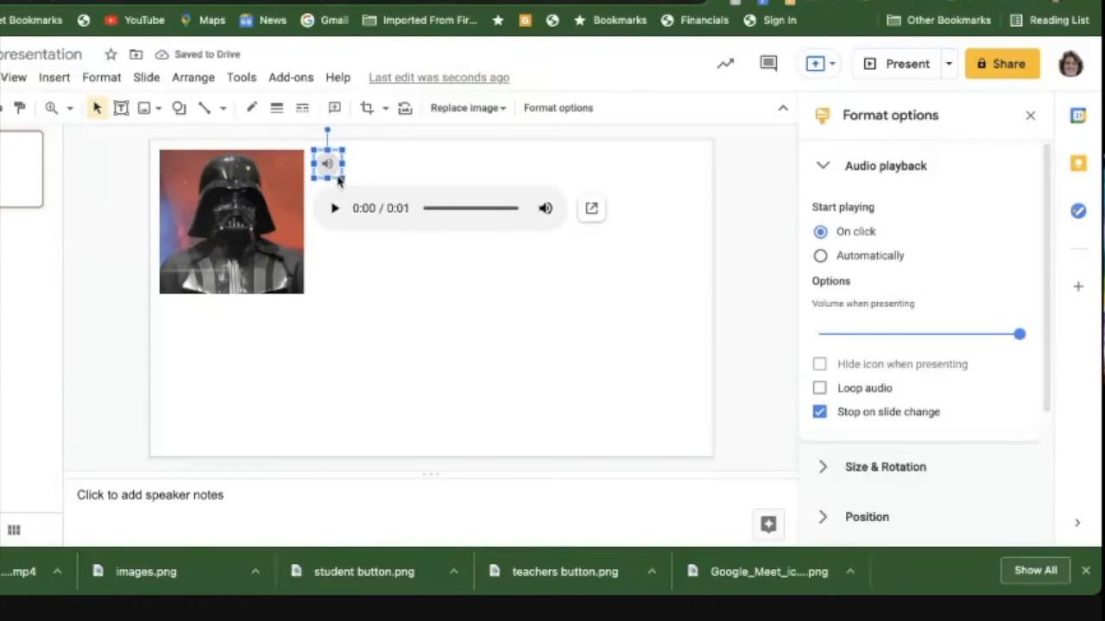
mouse_move(1031, 115)
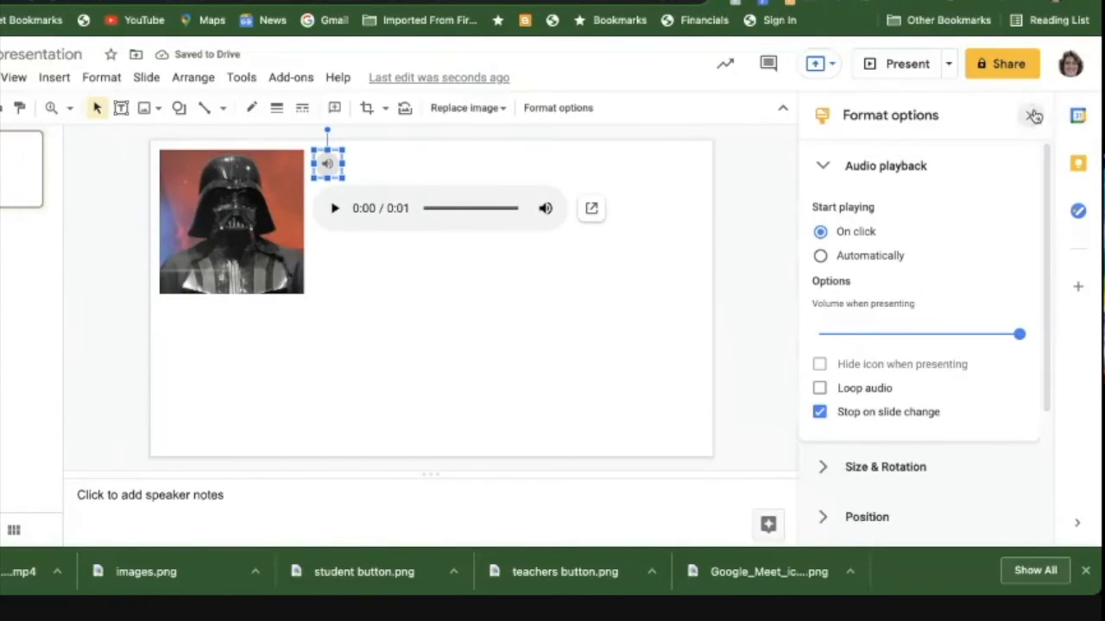
Close Format options and replace the ta da!.mp3 icon with a web-searched shark photo
click(1033, 114)
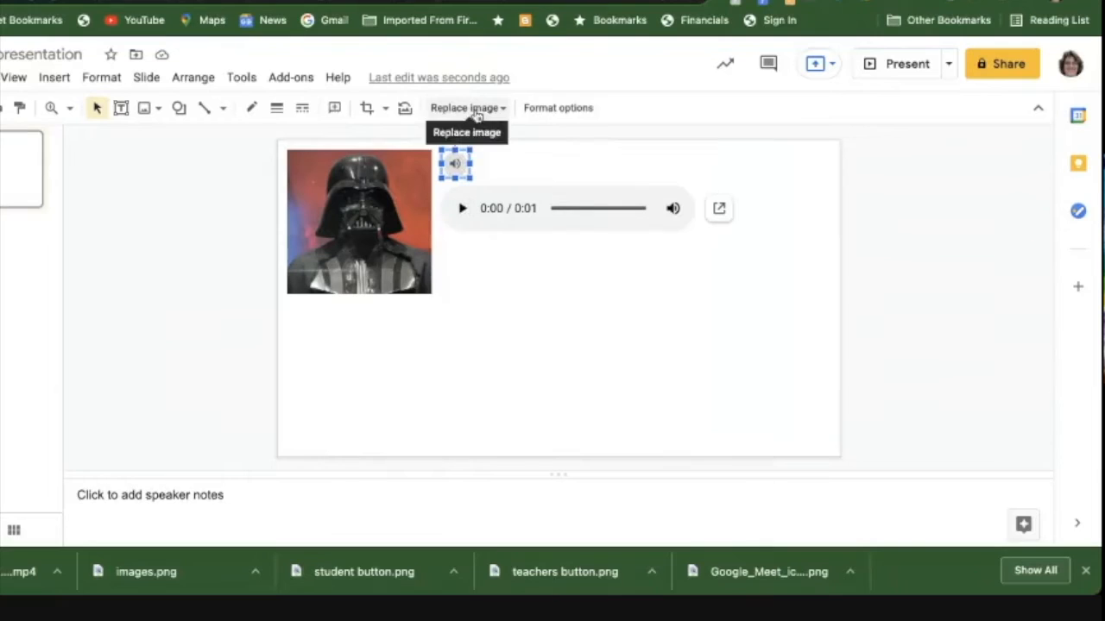
click(466, 107)
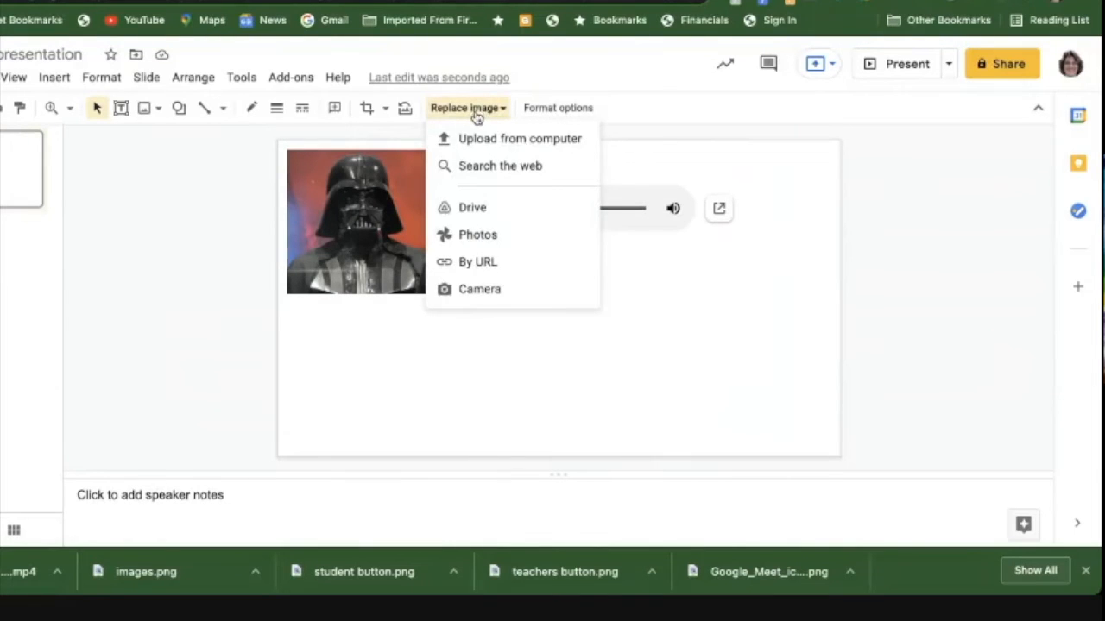
click(500, 165)
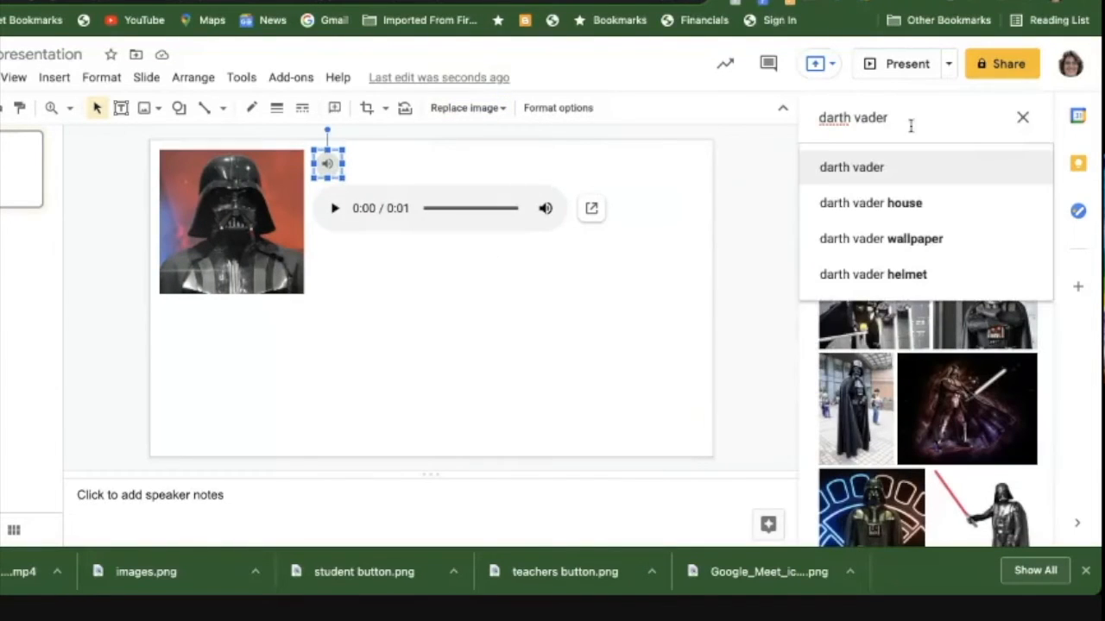
text(shark)
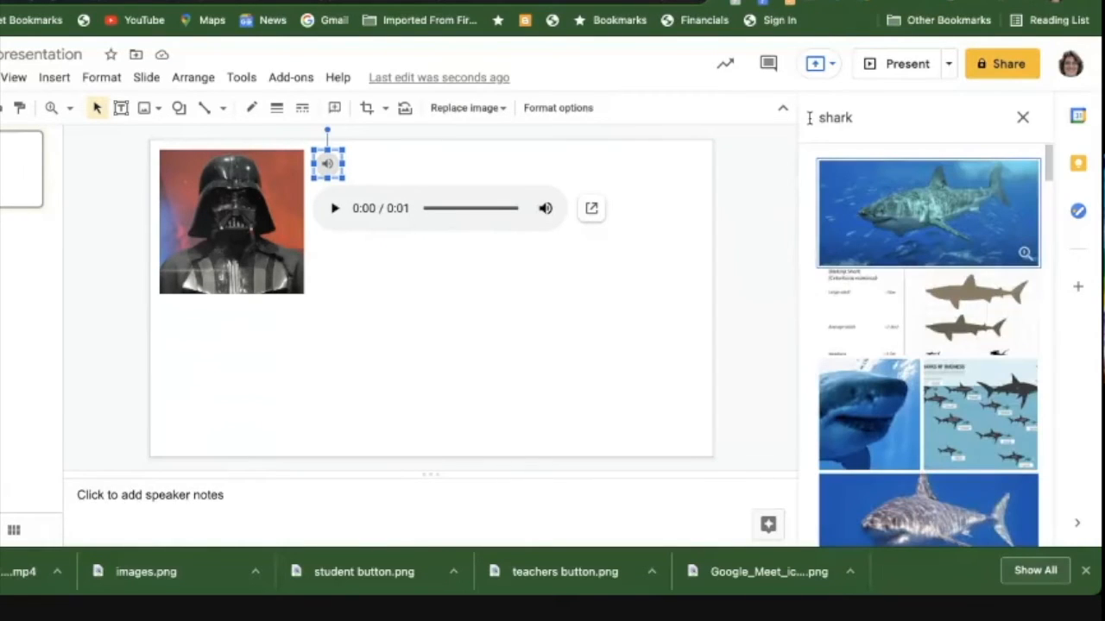
click(868, 405)
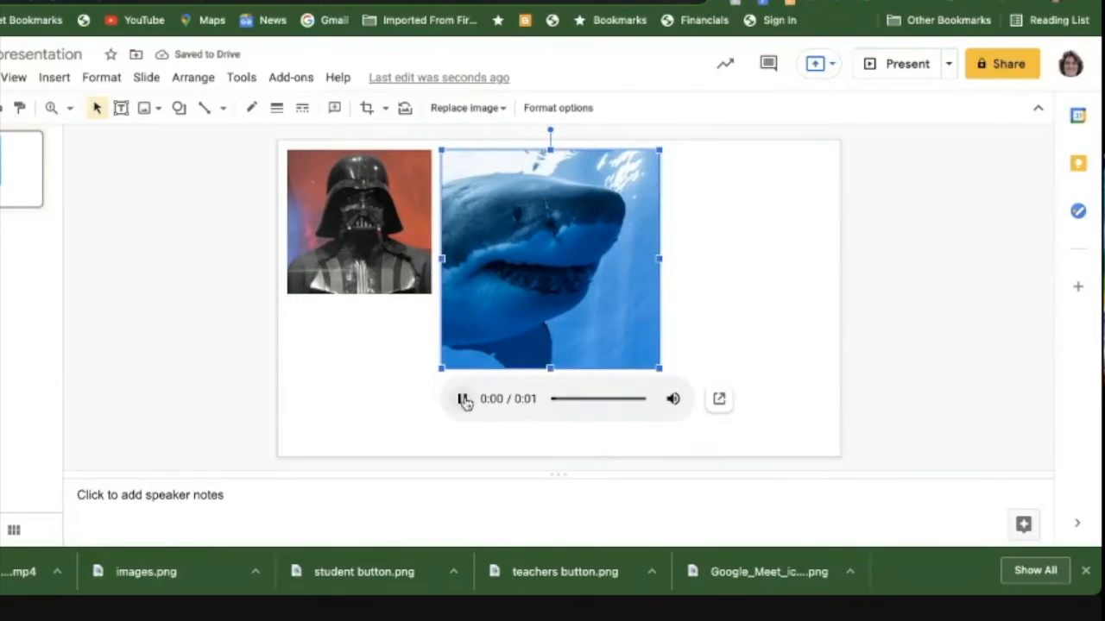
click(464, 399)
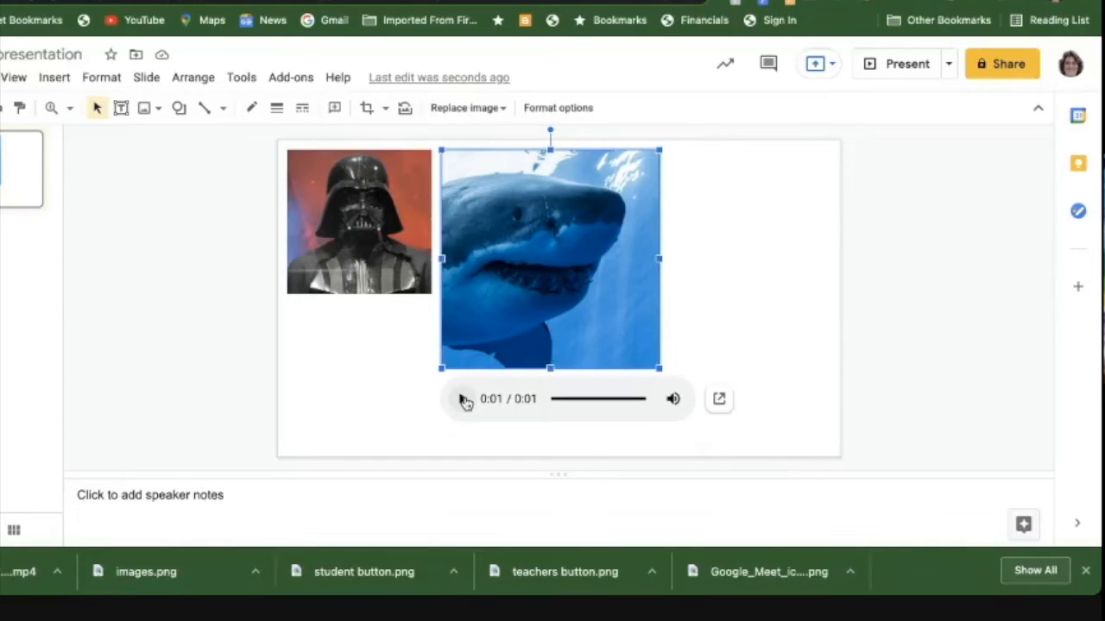
click(463, 399)
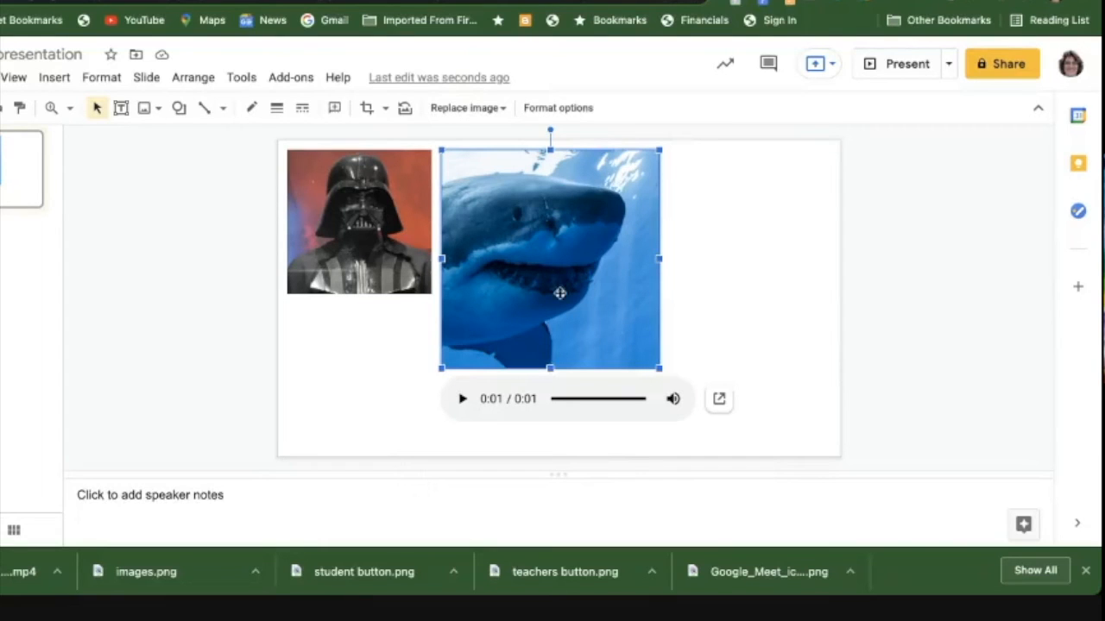
mouse_move(586, 179)
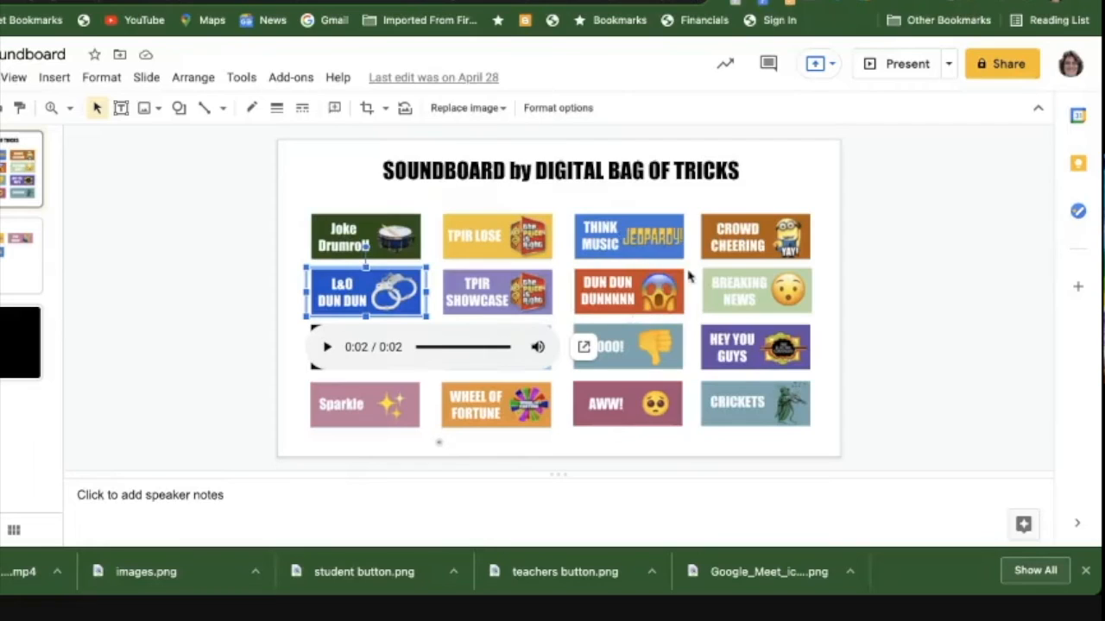
mouse_move(673, 272)
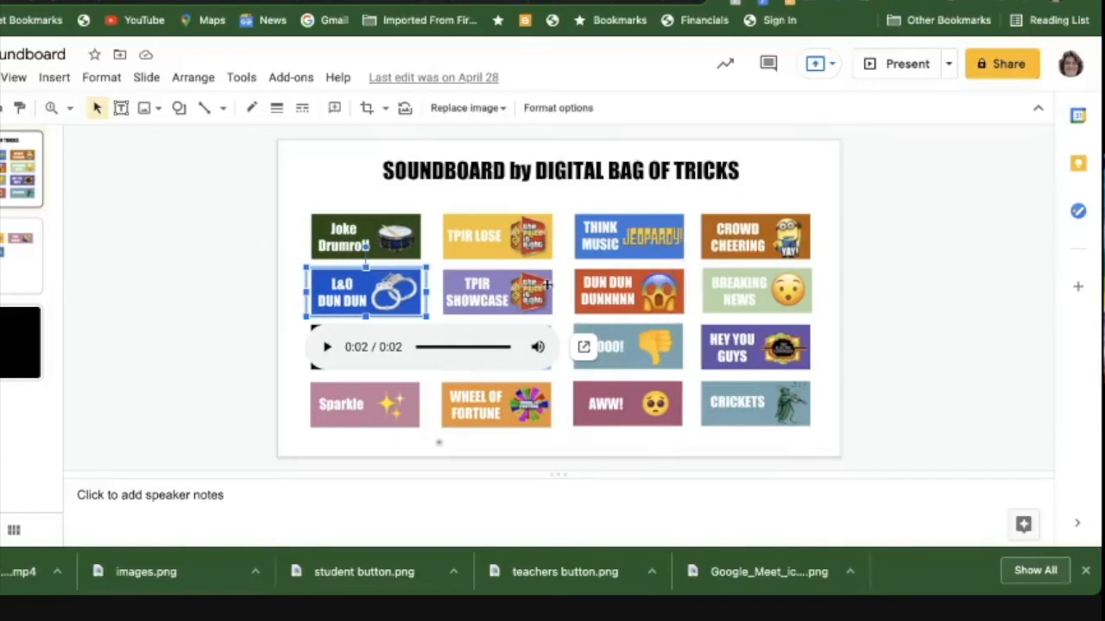
mouse_move(643, 380)
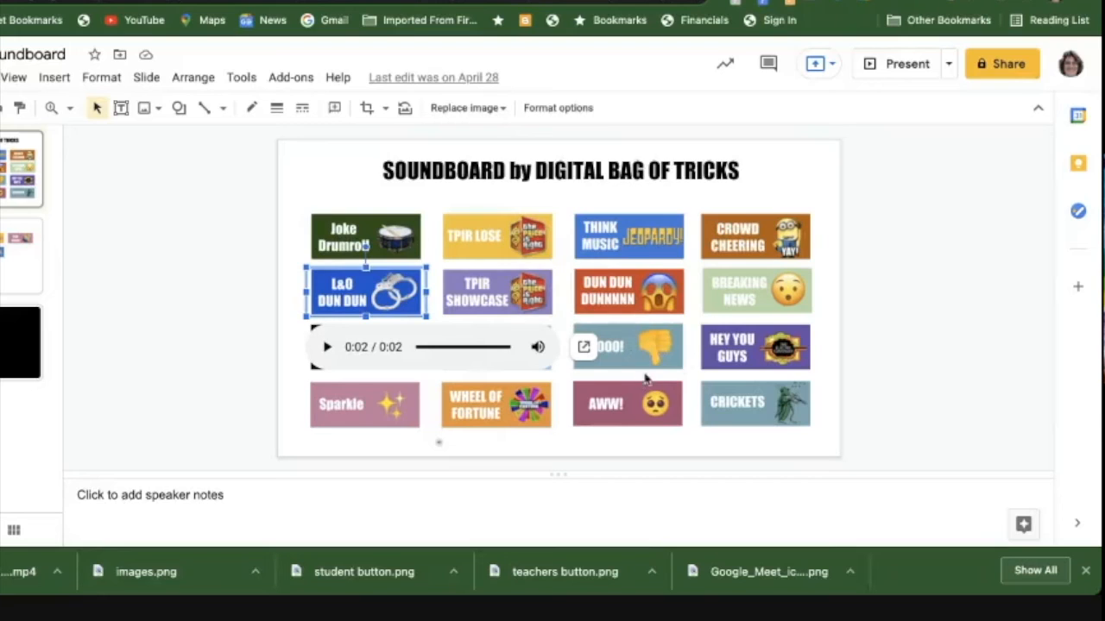
Select the HEY YOU GUYS button and play its 3-second clip
click(754, 347)
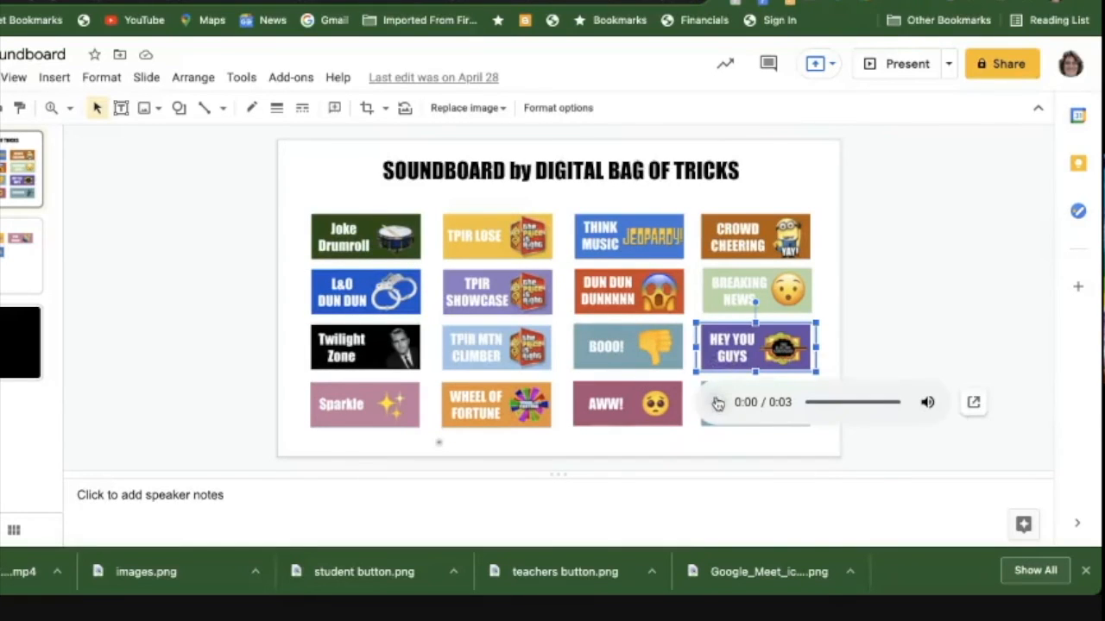
click(717, 402)
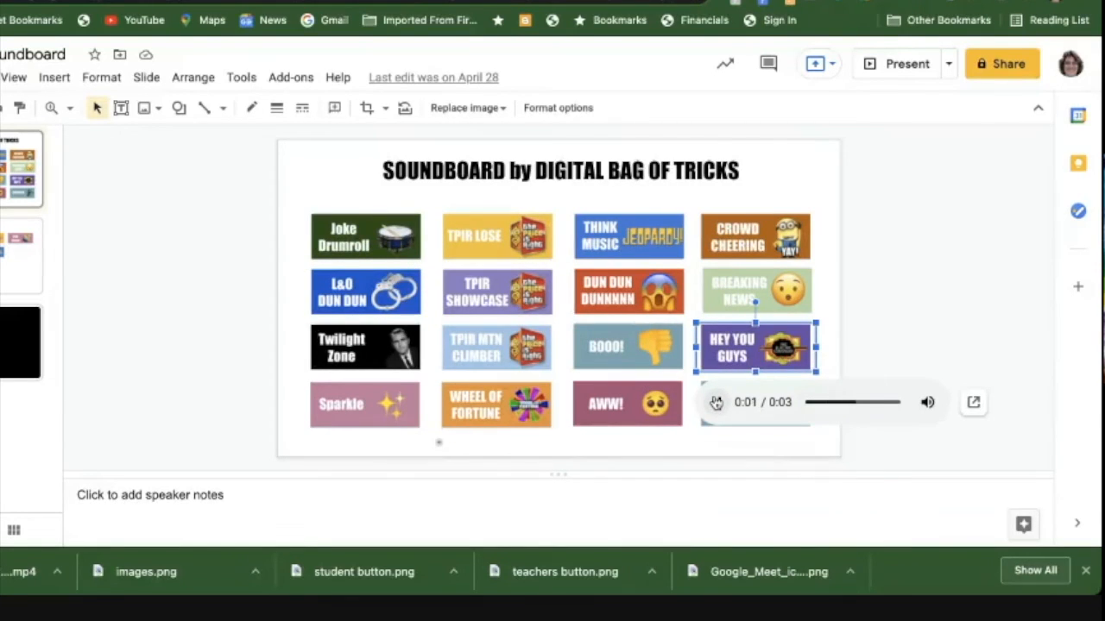